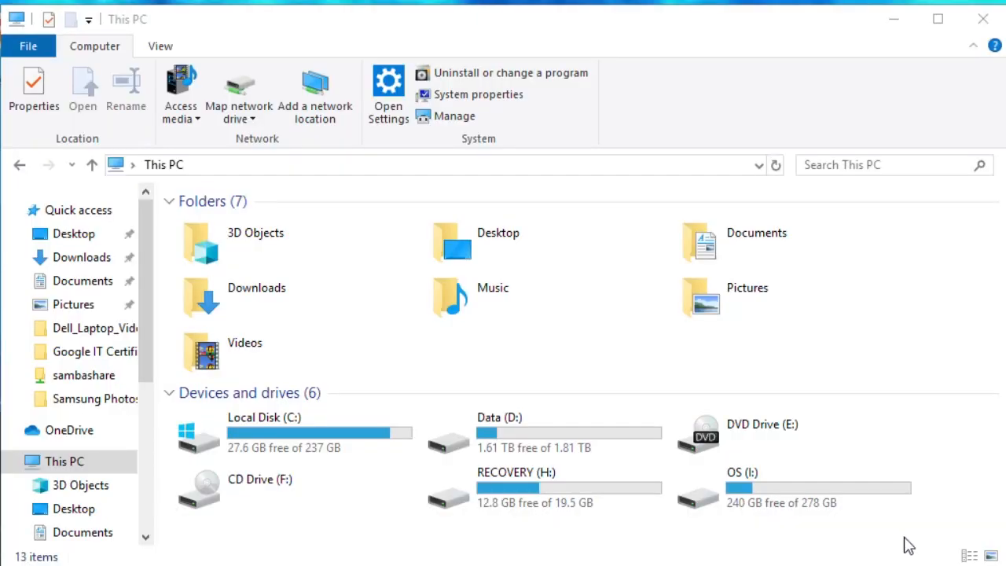
# Step: Navigate into OS (I:) > Windows and select the System32 folder
pyautogui.click(792, 487)
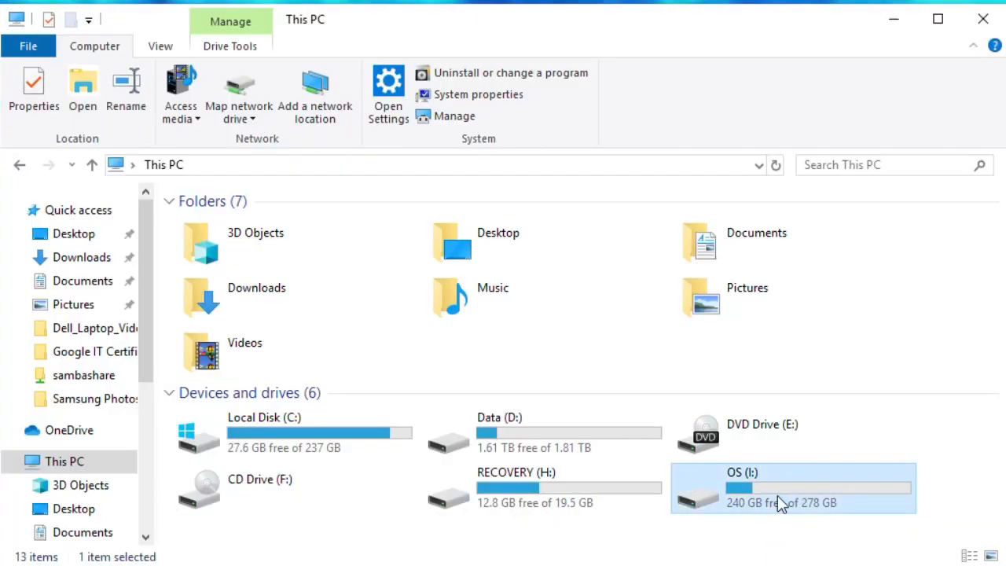
pyautogui.doubleClick(785, 487)
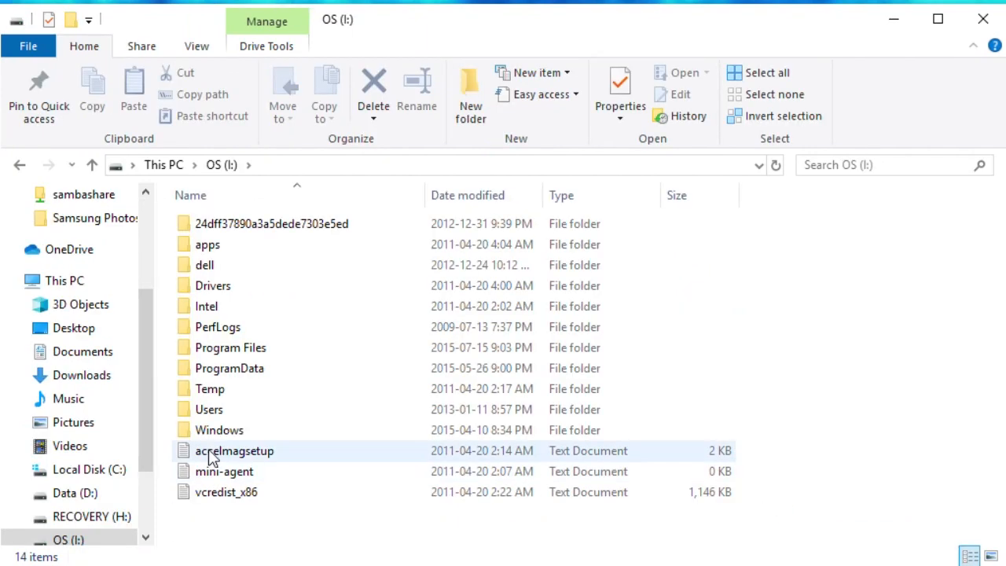
pyautogui.click(220, 430)
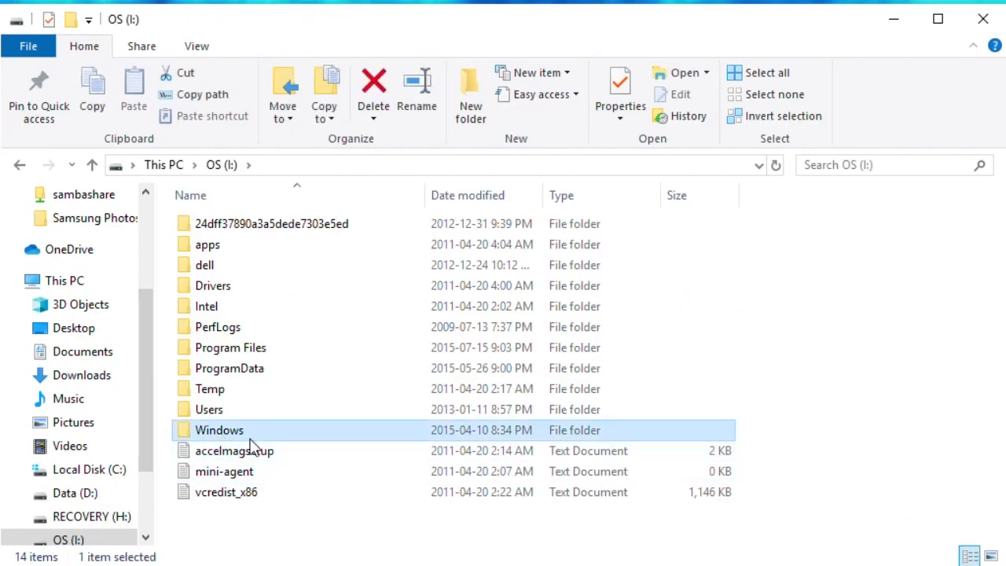
pyautogui.doubleClick(218, 430)
pyautogui.write('Help')
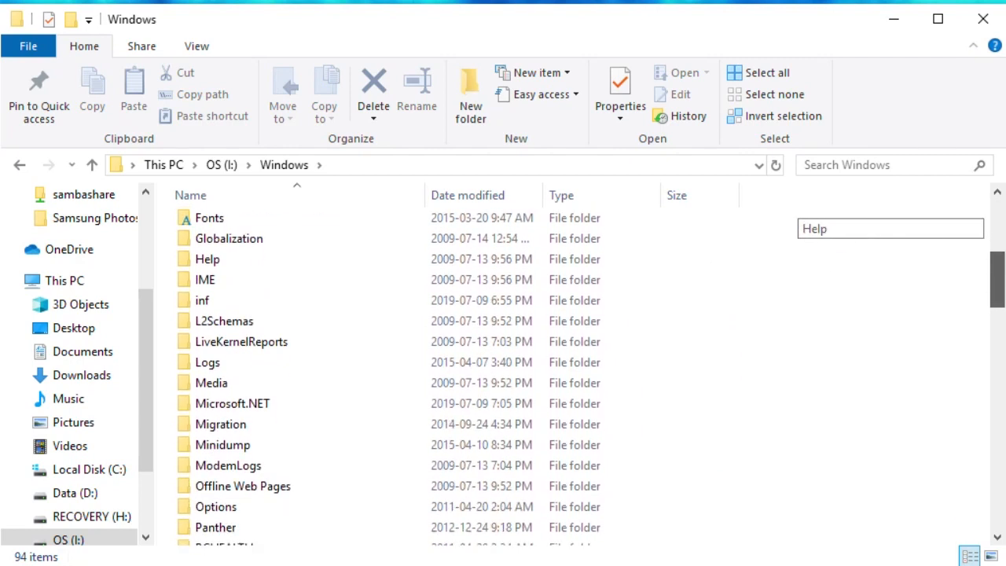
pyautogui.scroll(-3)
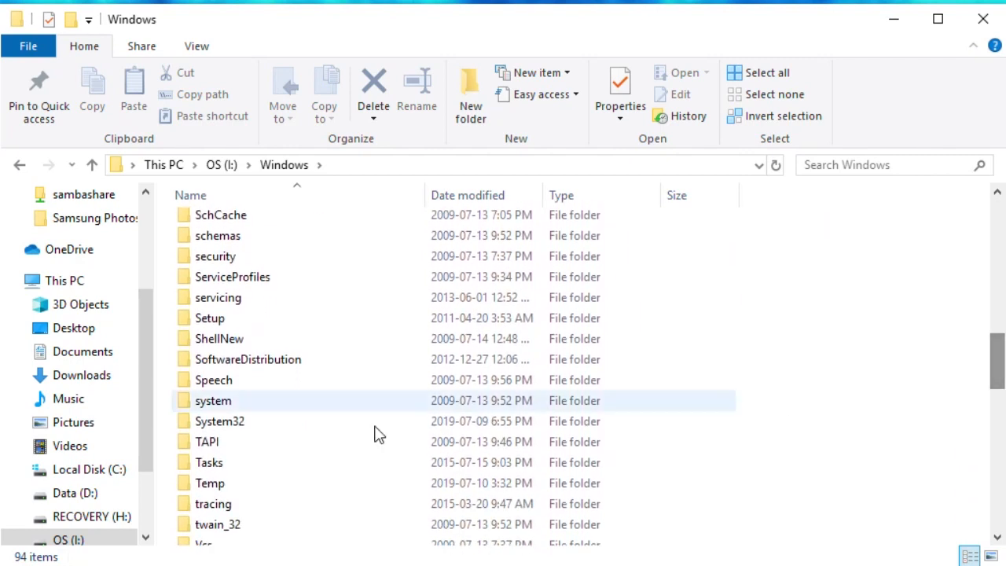
pyautogui.click(220, 421)
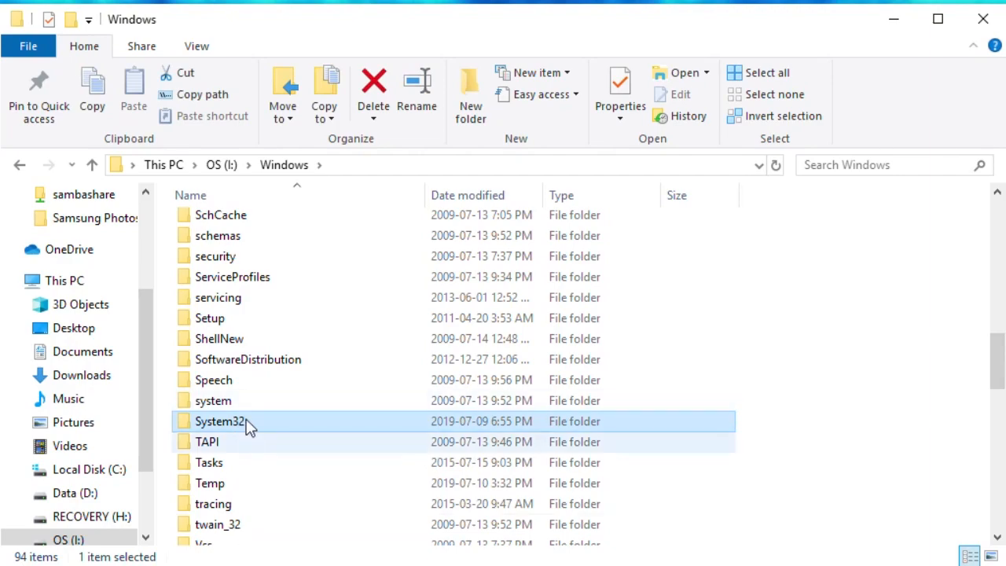
# Step: Enter System32 and select the sethc application for renaming
pyautogui.doubleClick(220, 421)
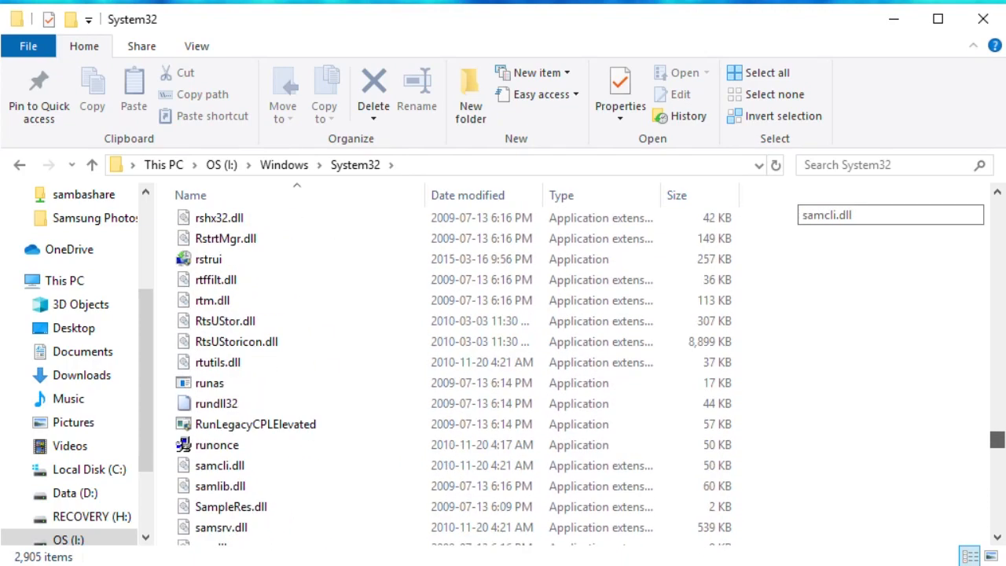
pyautogui.scroll(-3)
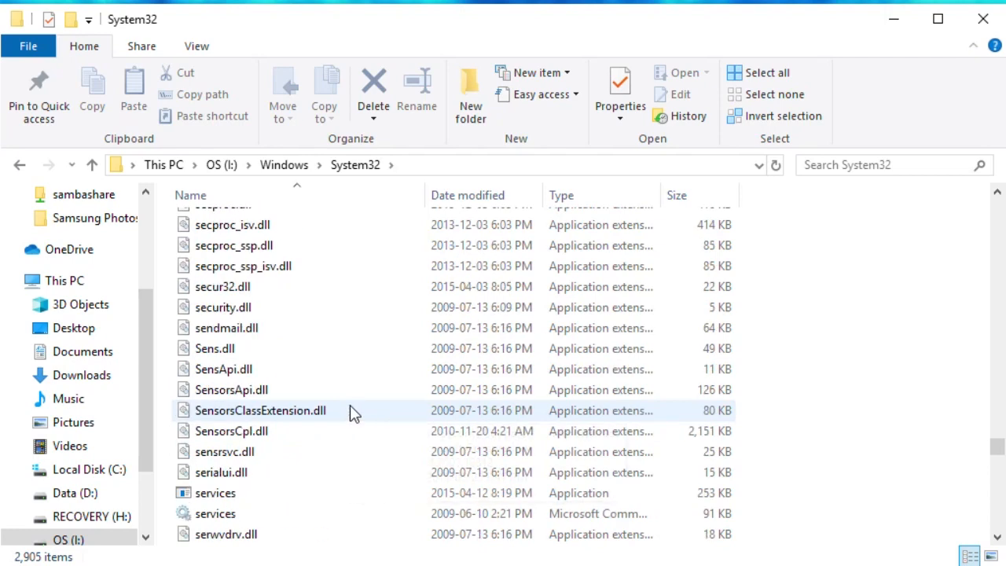
pyautogui.scroll(-3)
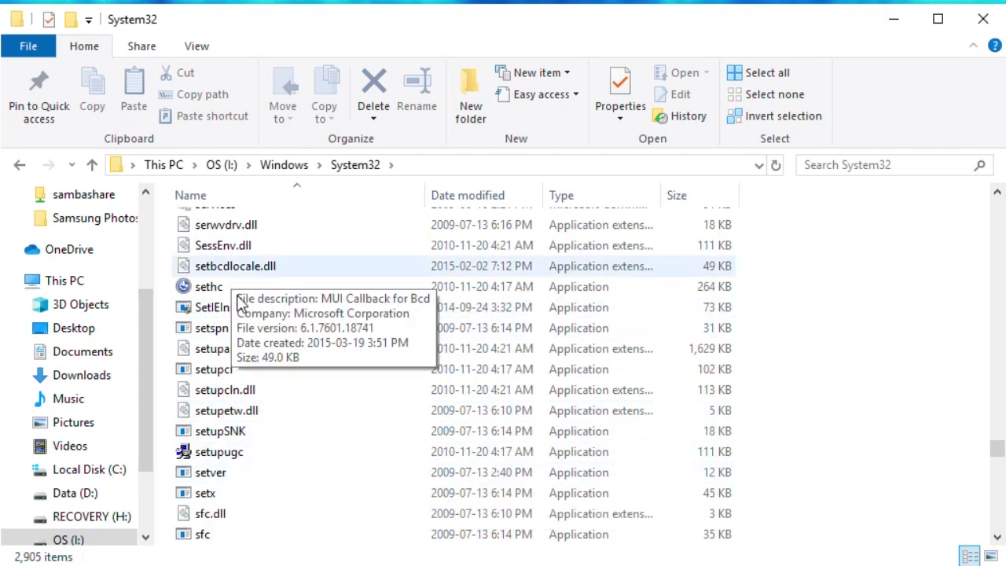
pyautogui.click(209, 286)
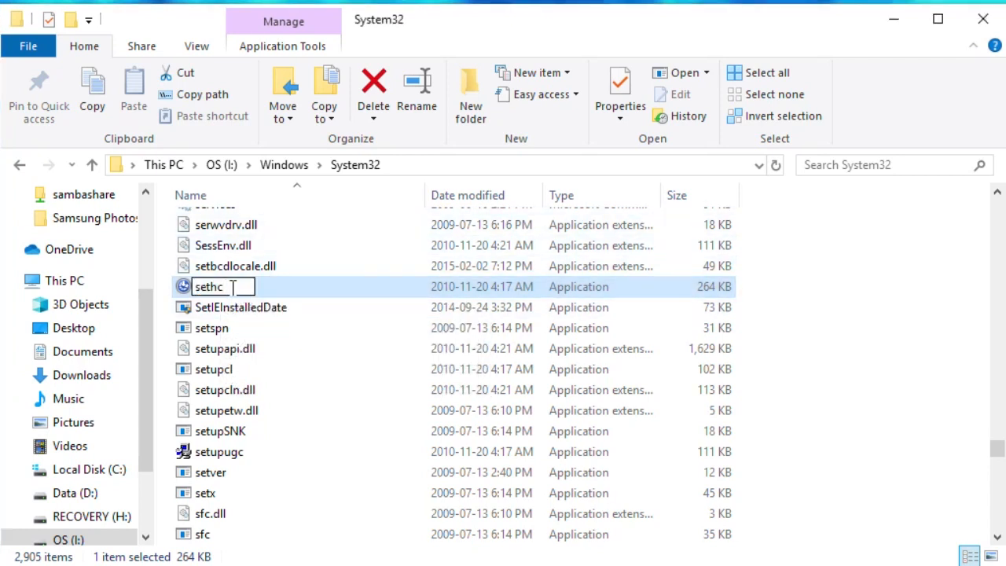
# Step: Rename sethc to sethc3 and approve the file-access permission prompt
pyautogui.write('3')
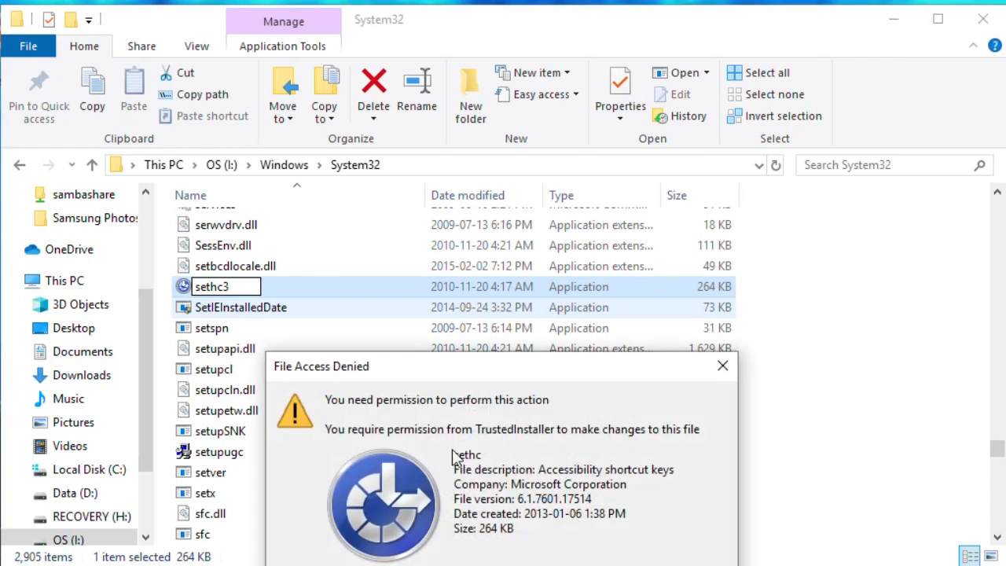
pyautogui.moveTo(457, 460)
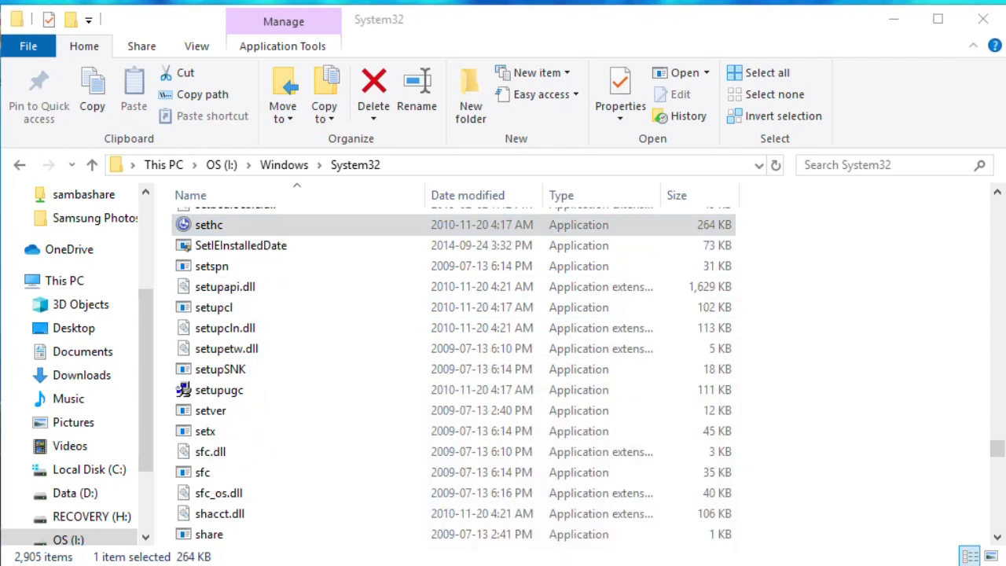
pyautogui.click(236, 225)
pyautogui.write('3')
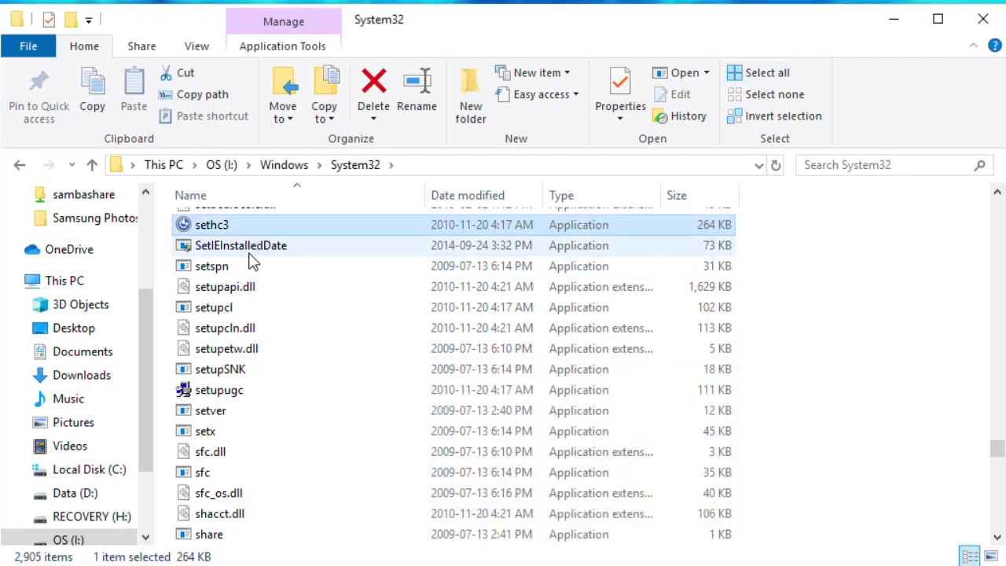
pyautogui.click(242, 245)
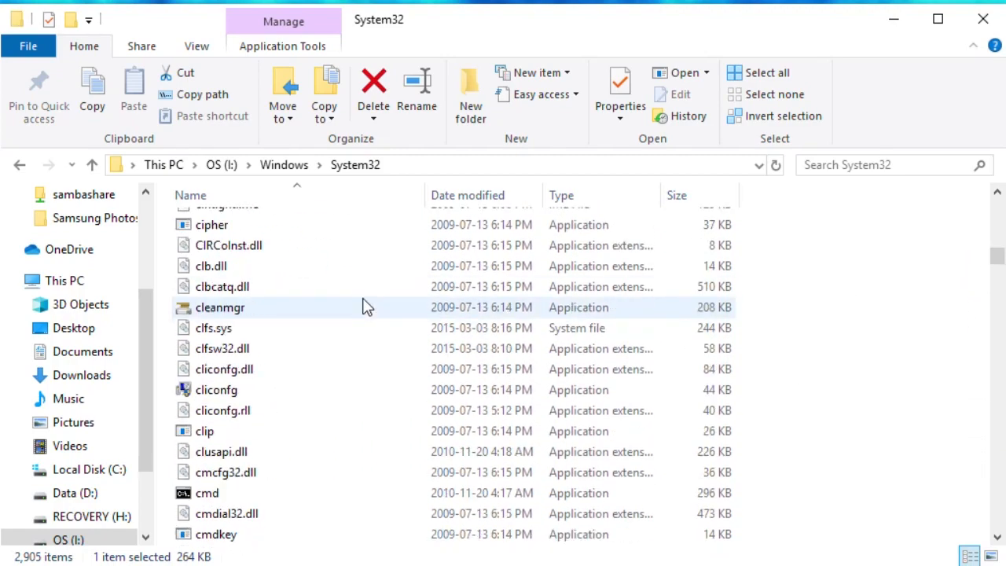
# Step: Copy the cmd application via its context menu and move to the end of the list
pyautogui.click(207, 430)
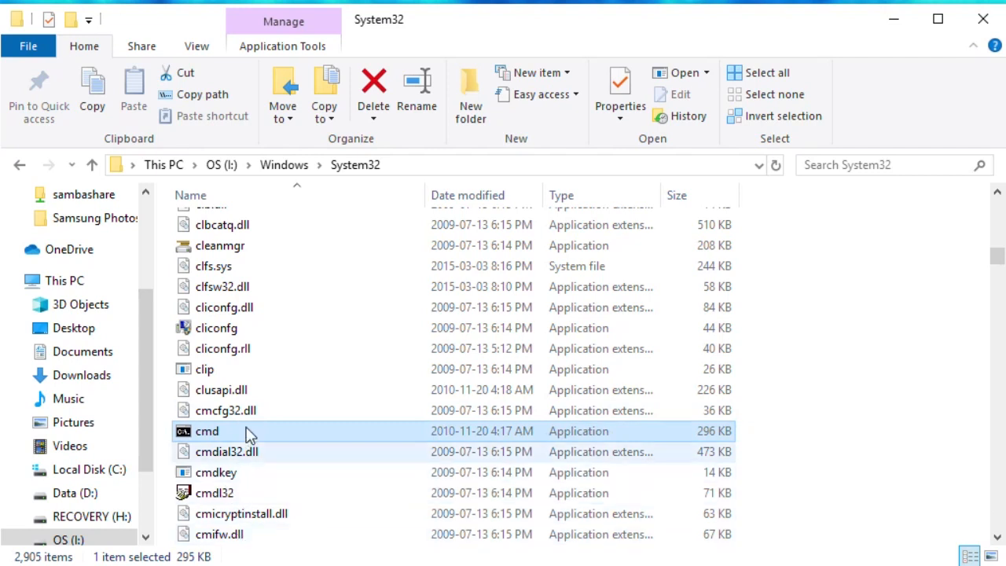
pyautogui.rightClick(207, 431)
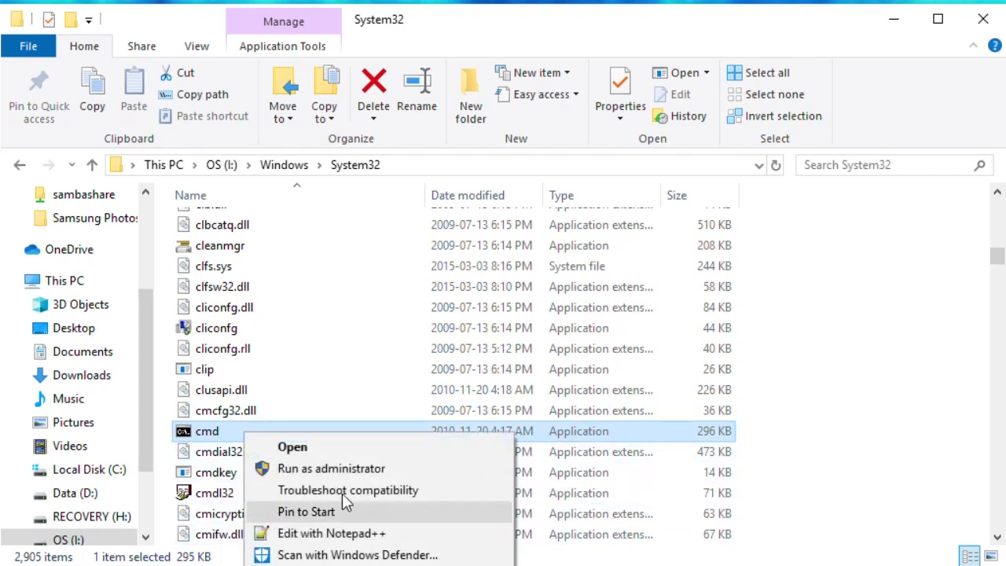
pyautogui.moveTo(344, 501)
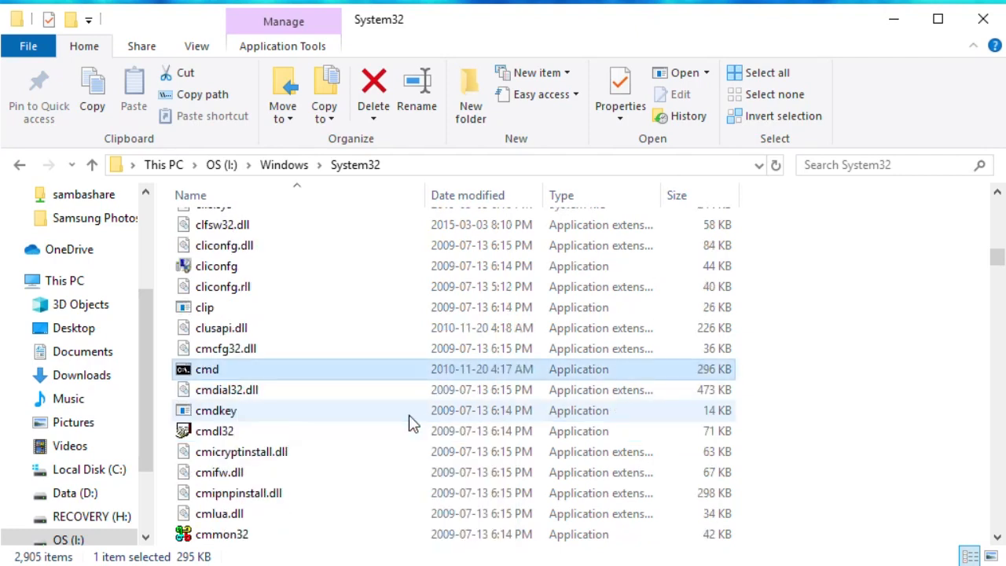
pyautogui.rightClick(207, 245)
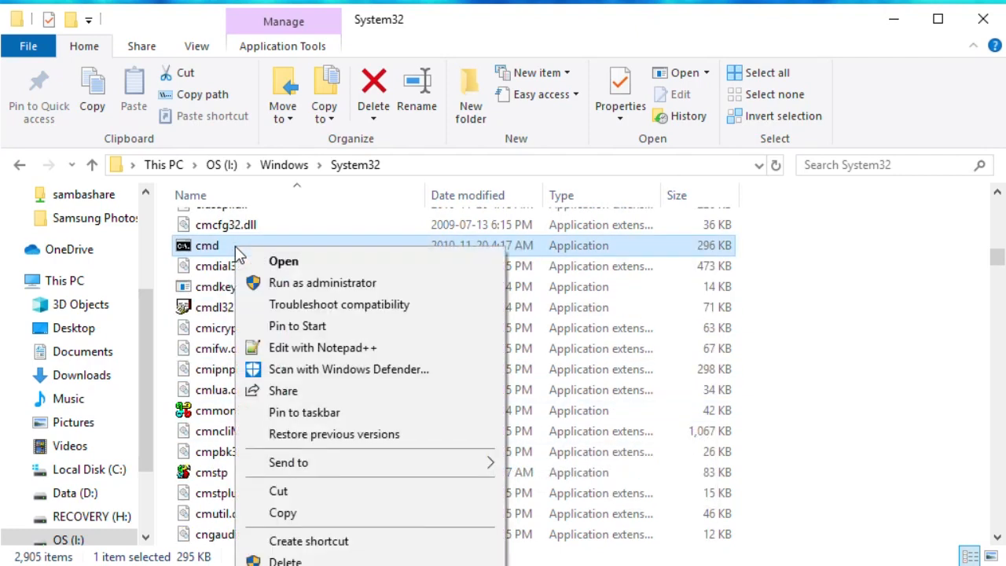
pyautogui.moveTo(306, 512)
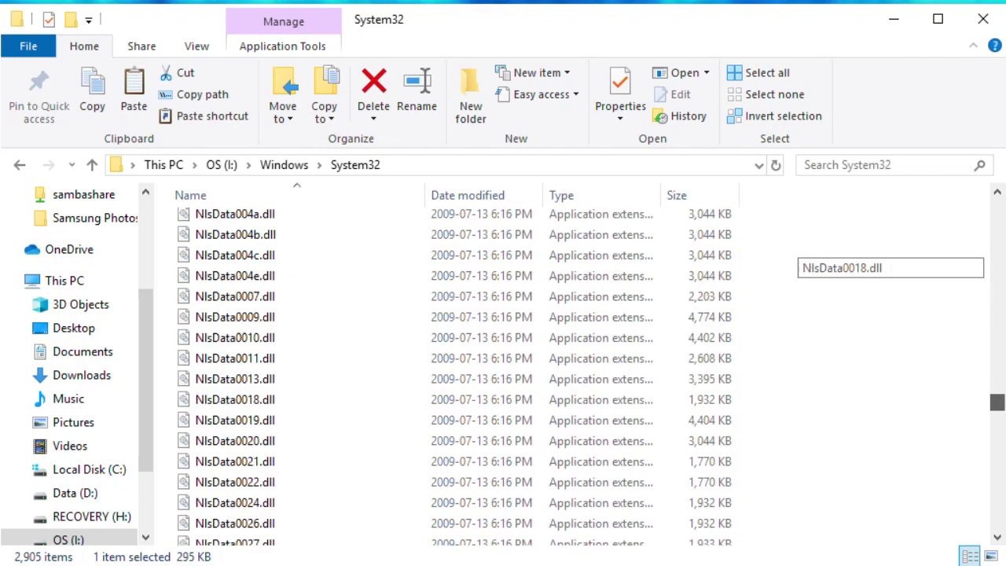
pyautogui.scroll(-3)
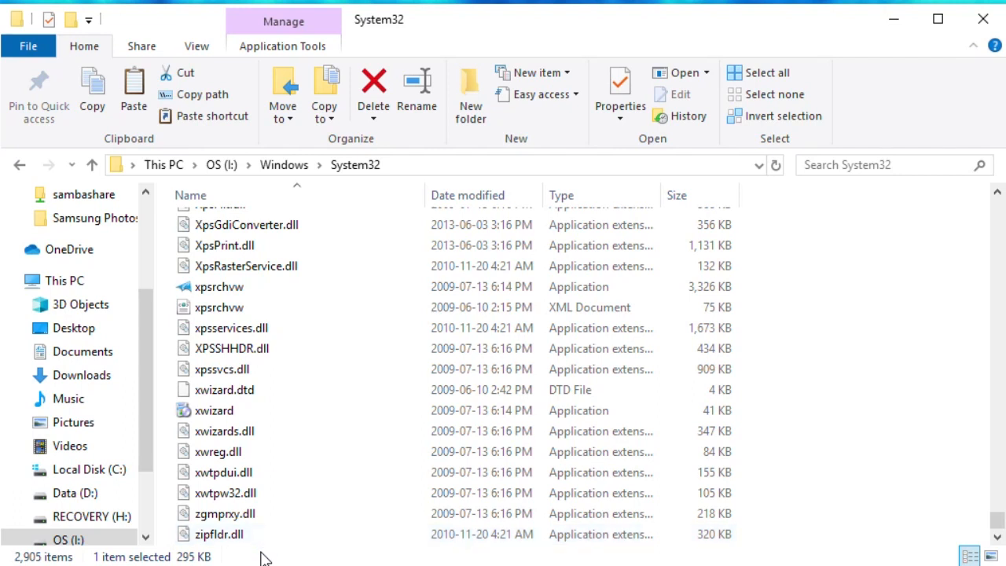
pyautogui.moveTo(797, 545)
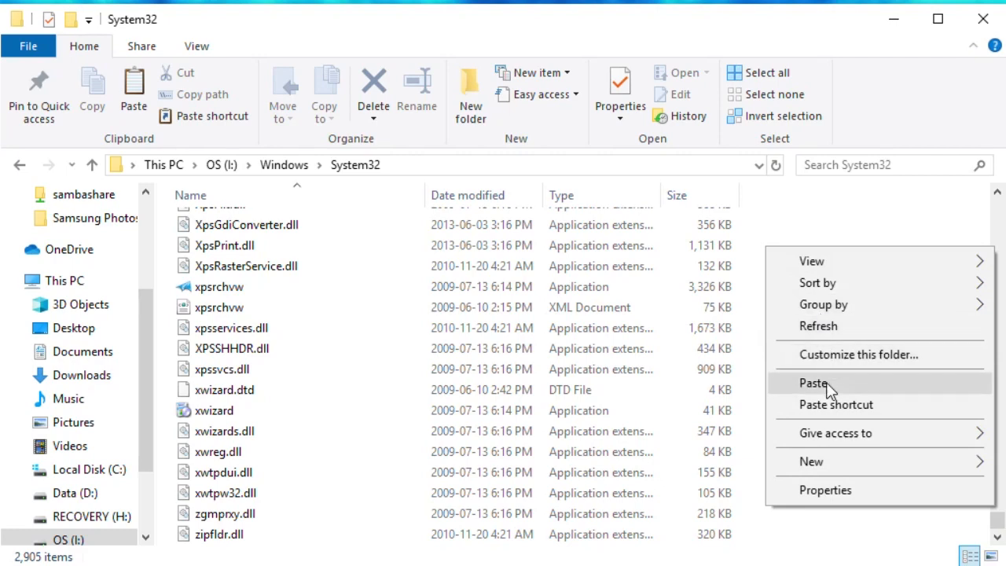
# Step: Paste cmd into System32 with admin approval and rename 'cmd - Copy' to sethc
pyautogui.click(814, 382)
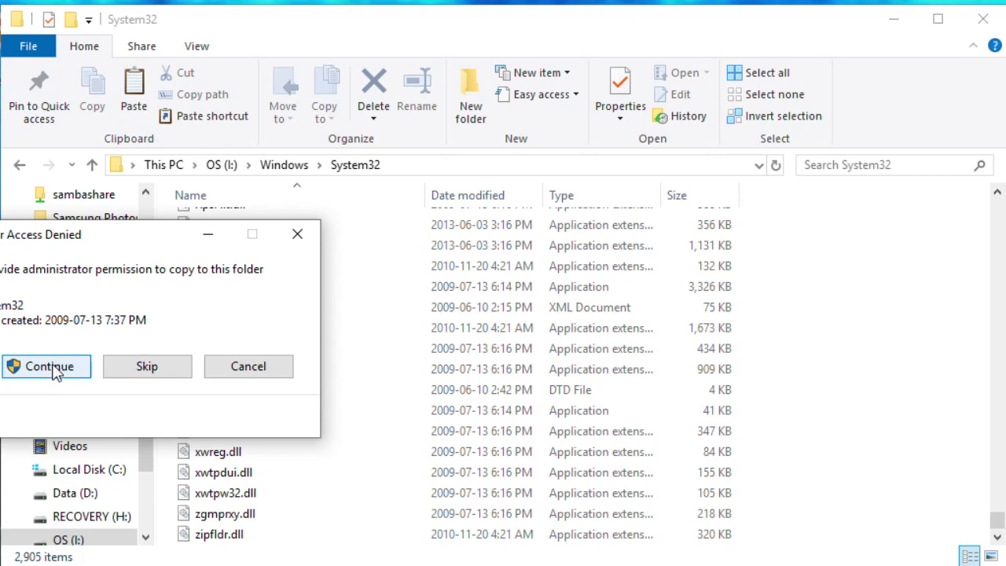
pyautogui.click(46, 366)
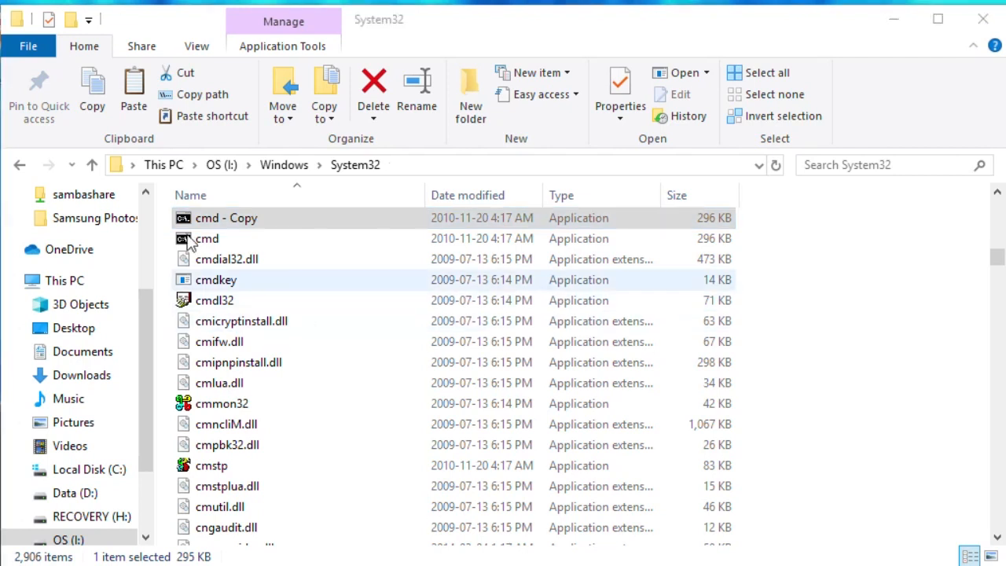
pyautogui.click(226, 217)
pyautogui.write('s')
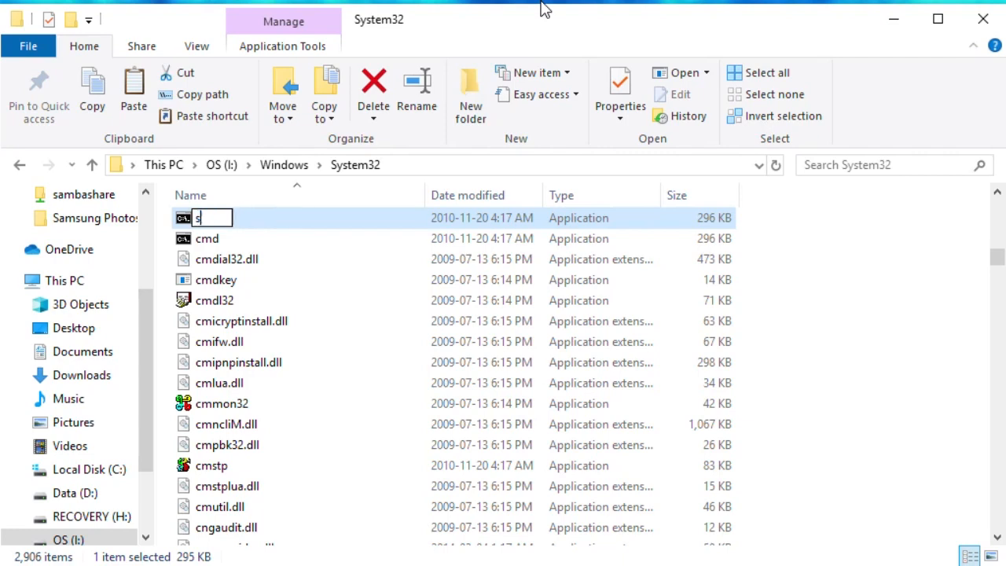
pyautogui.write('ethc')
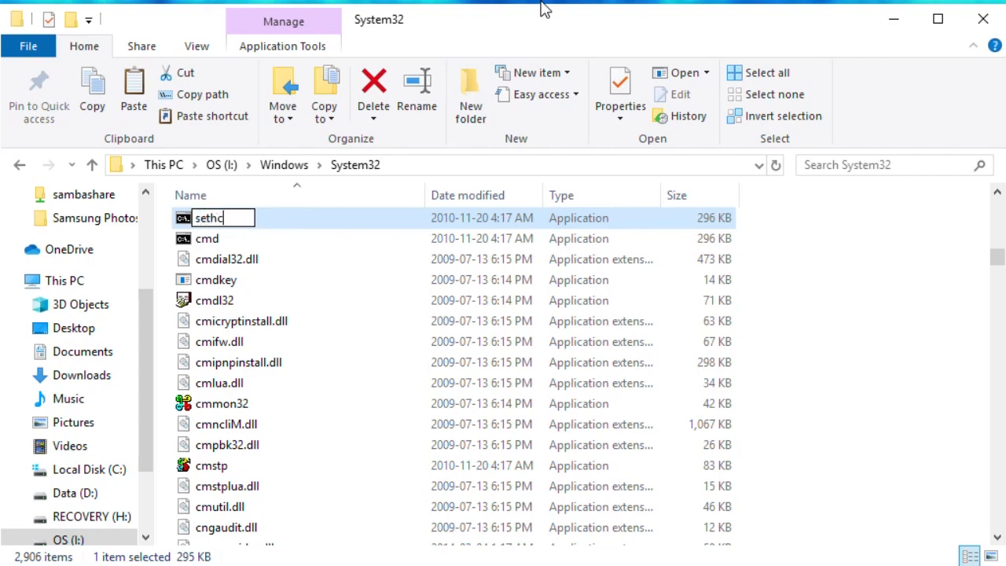